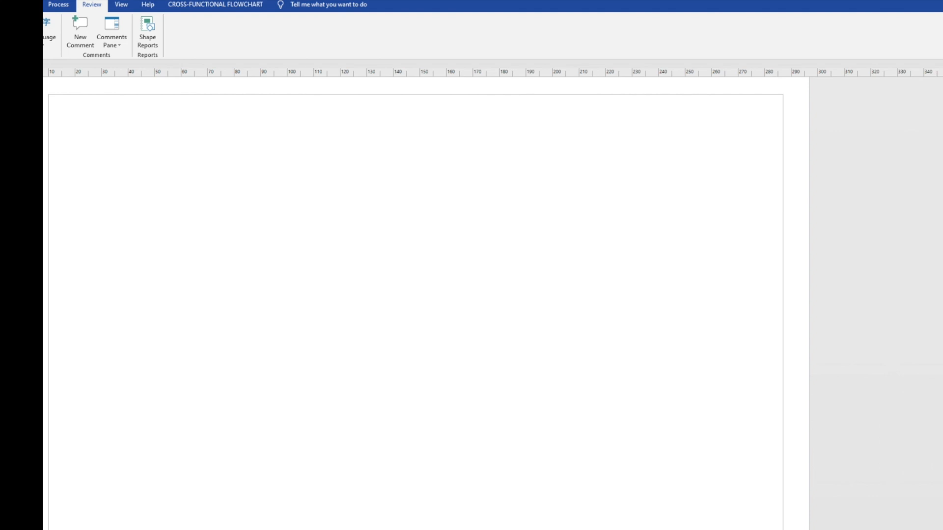
mouse_move(77, 327)
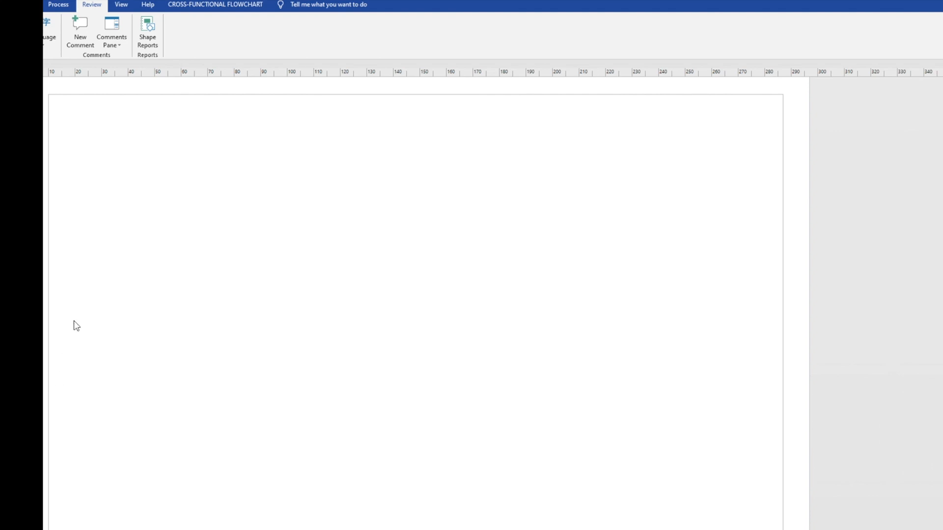
Step: Launch the Number Shapes add-on from View > Add-Ons > Visio Extras
click(120, 5)
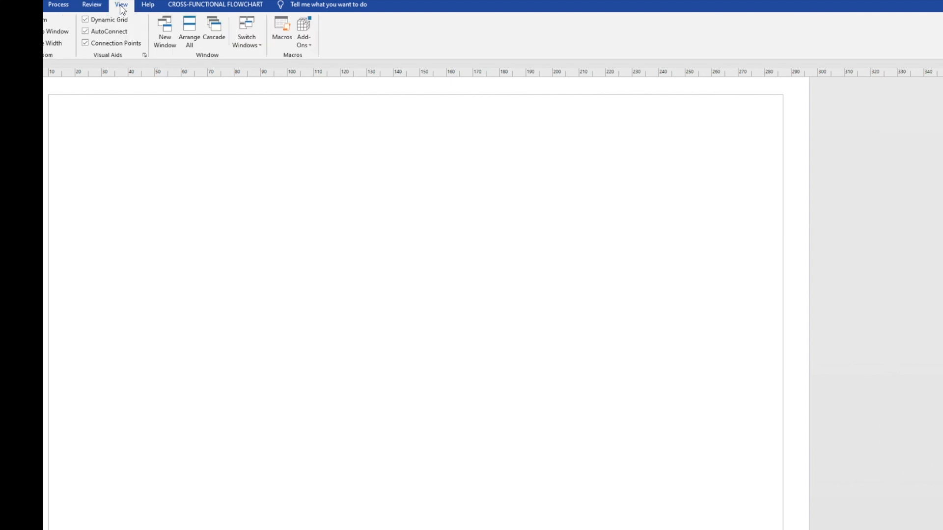
click(304, 31)
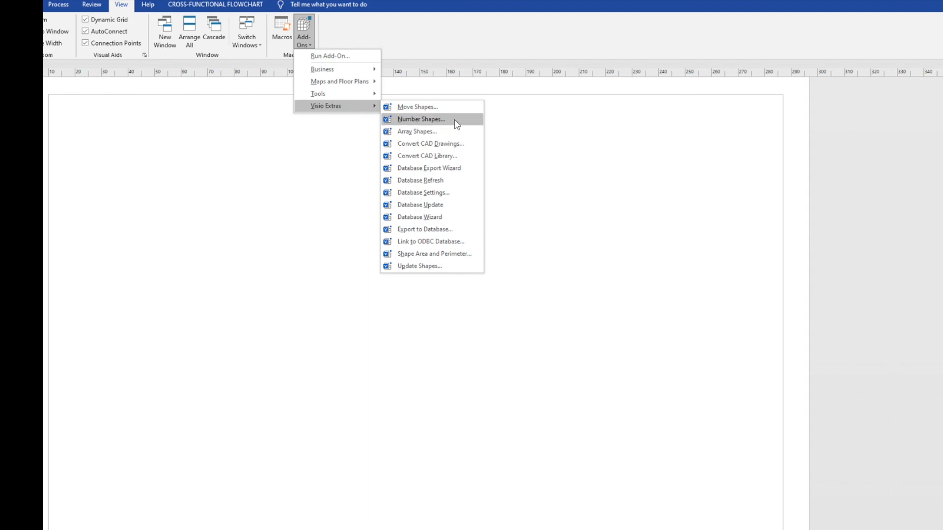
click(421, 119)
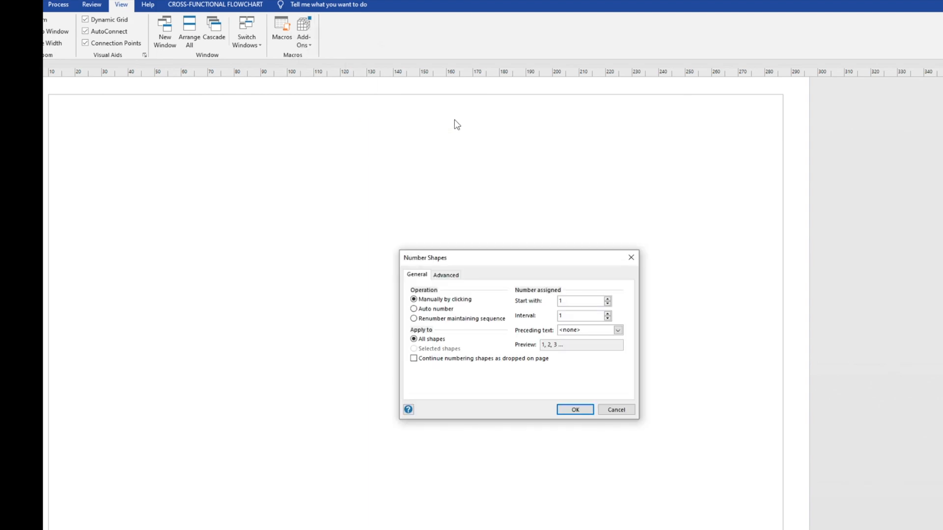
Step: Set shape numbering to Auto number from 1, continuing as shapes are dropped, and apply it
click(413, 308)
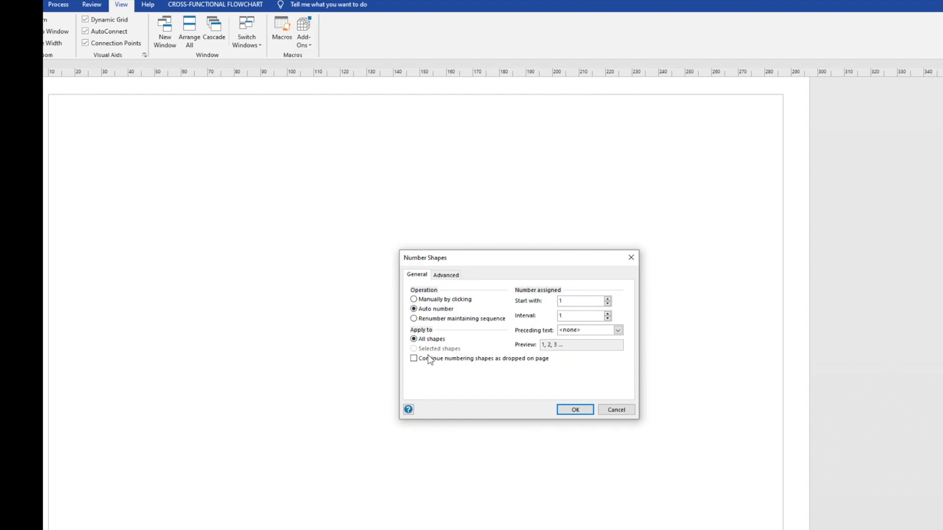
click(413, 359)
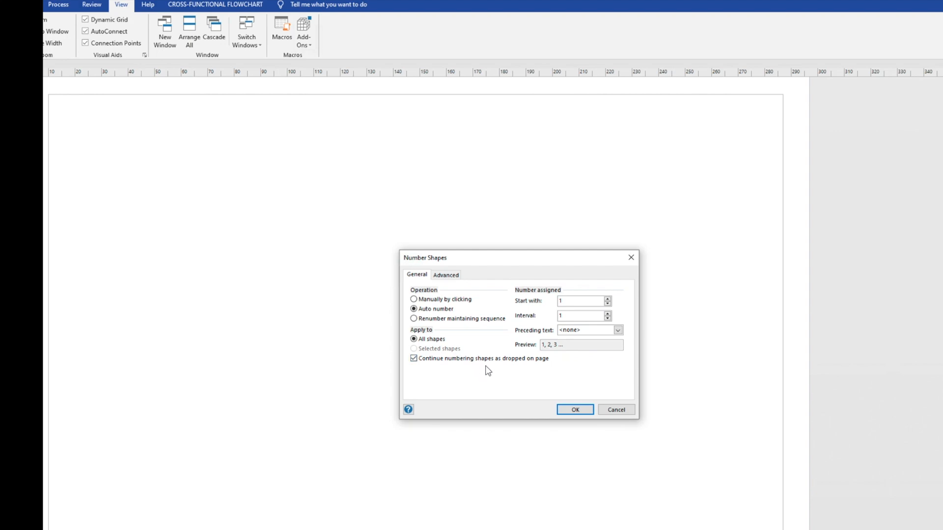
mouse_move(512, 387)
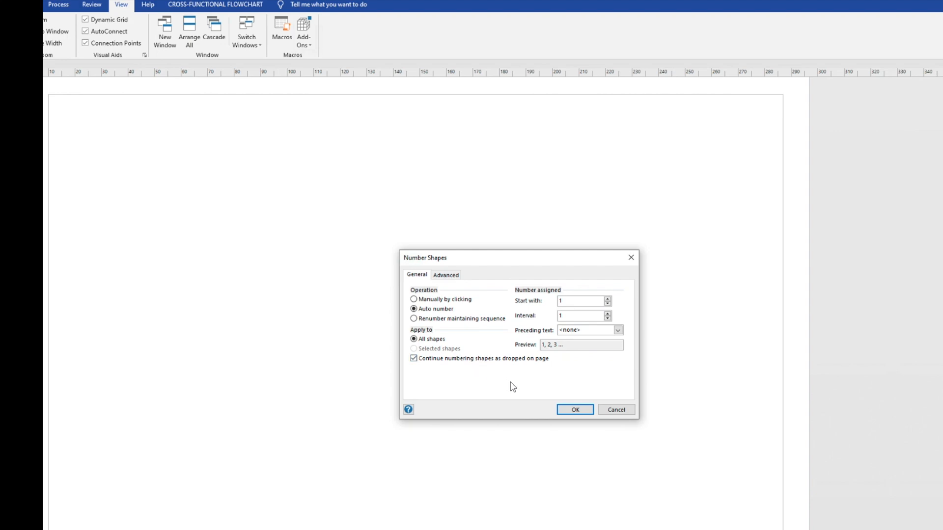
click(574, 413)
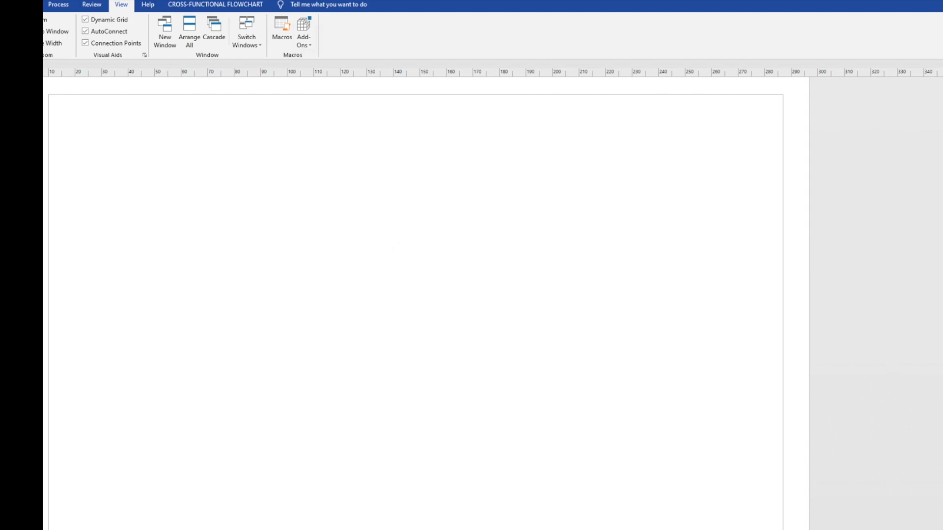
Step: Drop a start circle and AutoConnect process boxes, decision 4 and terminator 7 into a numbered chain
click(147, 177)
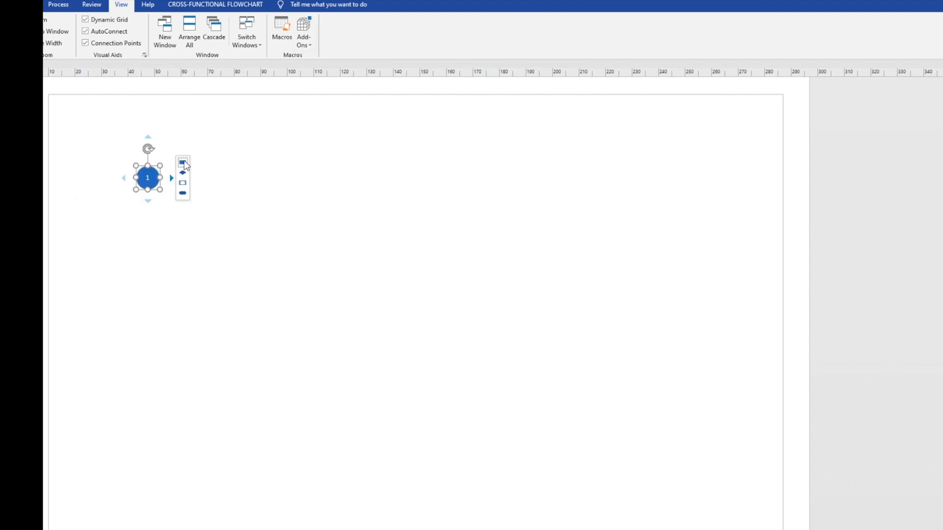
click(183, 162)
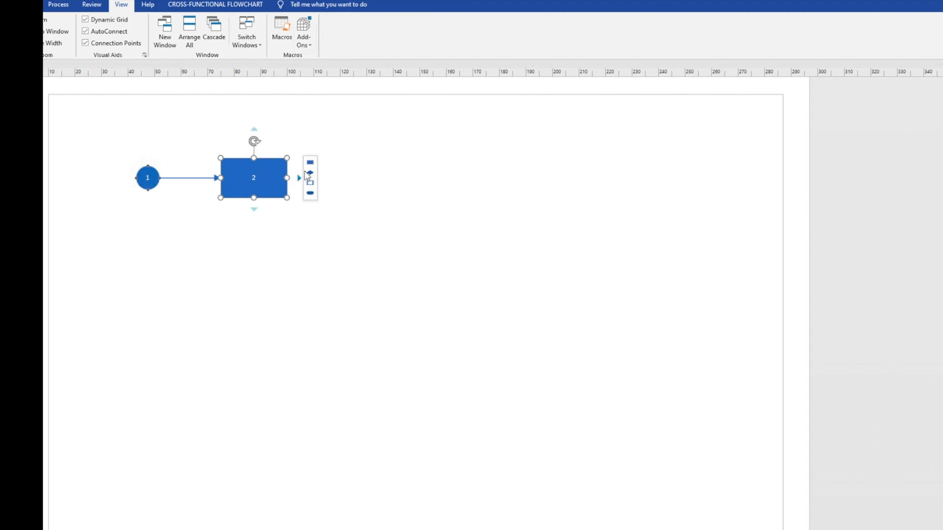
click(309, 178)
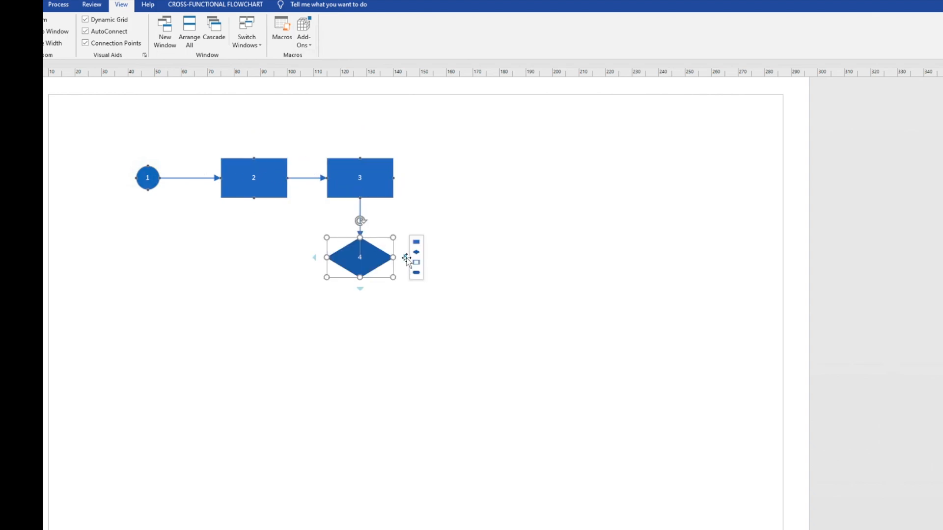
click(415, 263)
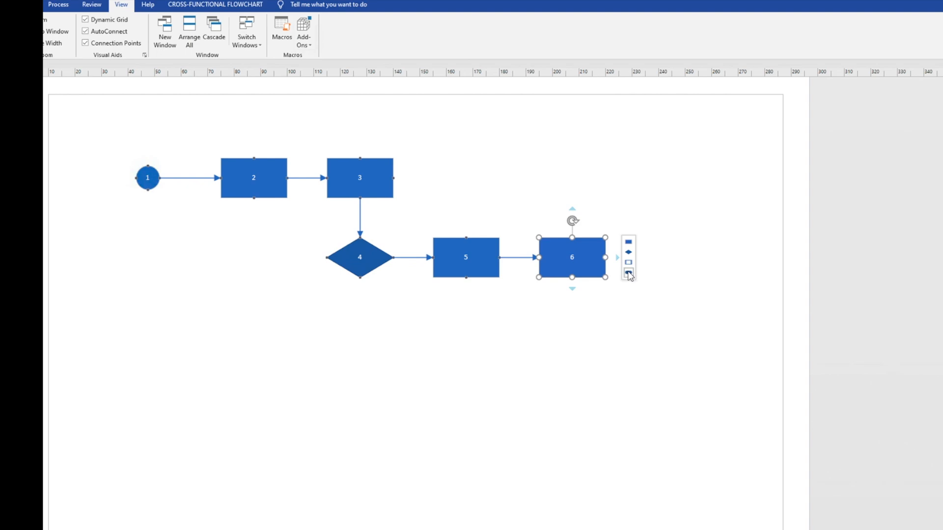
click(627, 275)
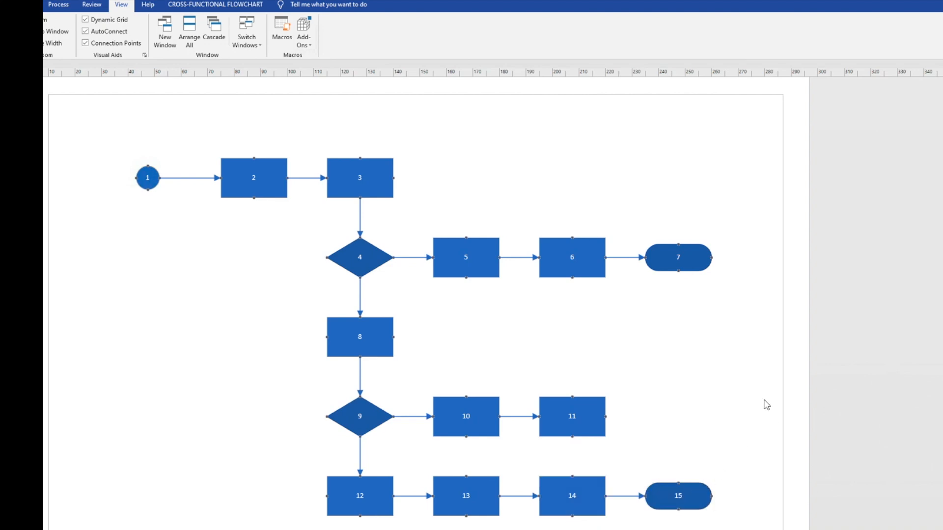
mouse_move(765, 404)
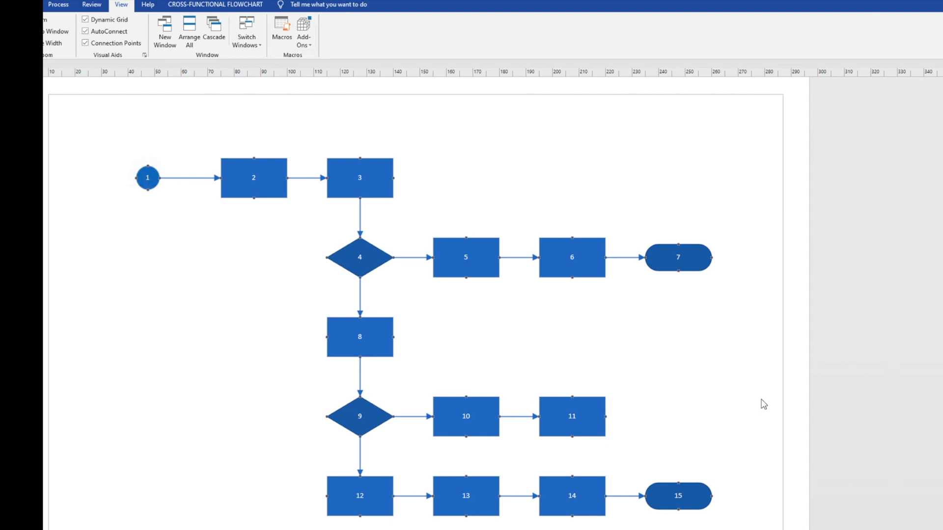
mouse_move(835, 521)
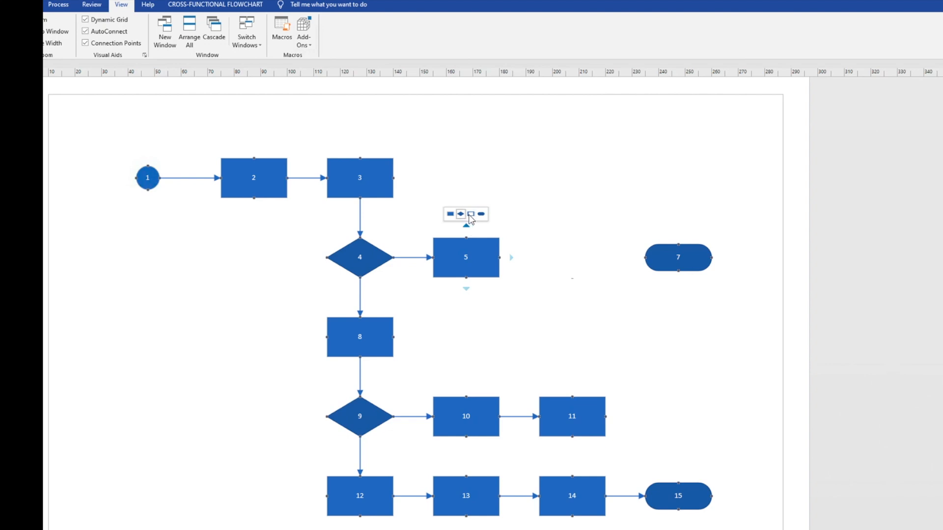
Step: Add subprocess 16 above box 5 and process 17 after it via AutoConnect
click(460, 214)
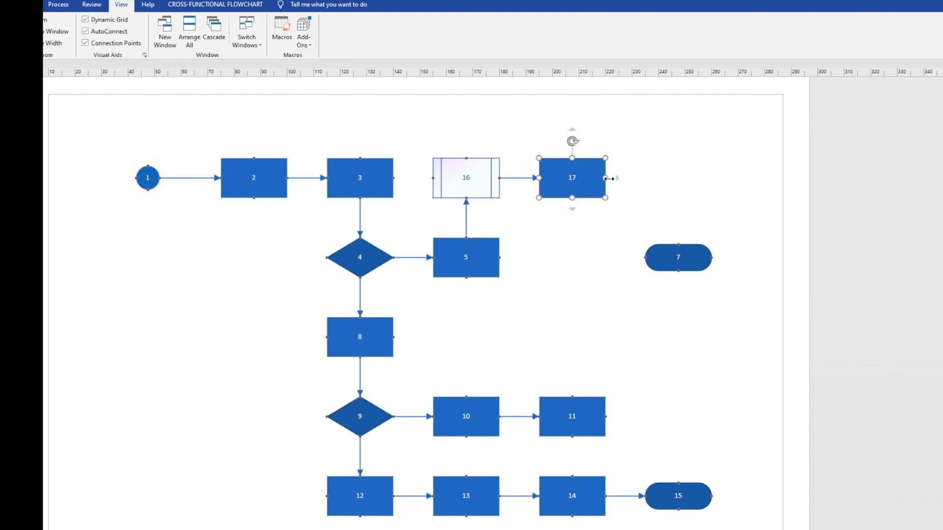
click(678, 258)
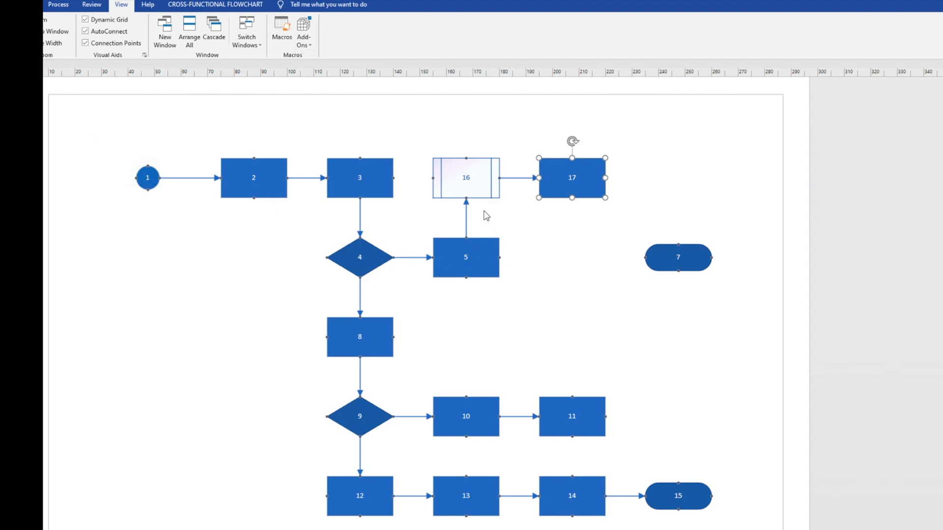
mouse_move(586, 352)
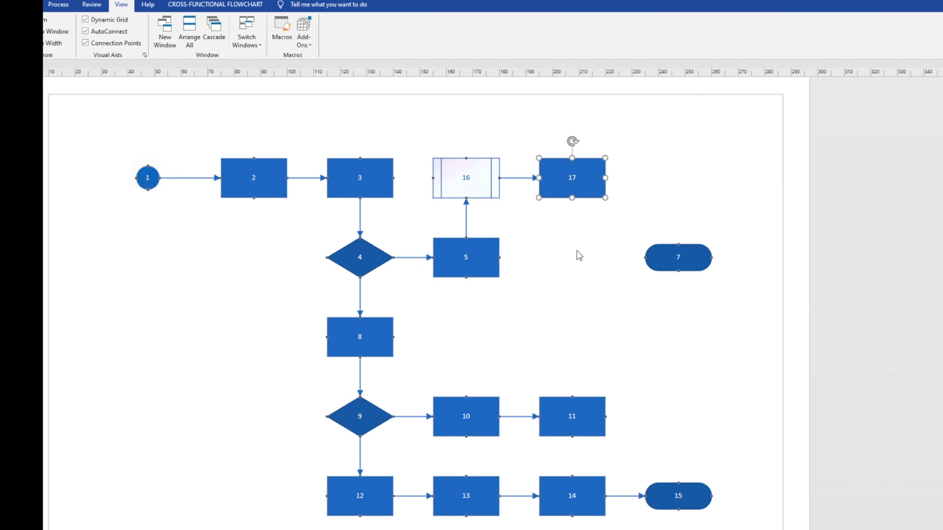
mouse_move(548, 254)
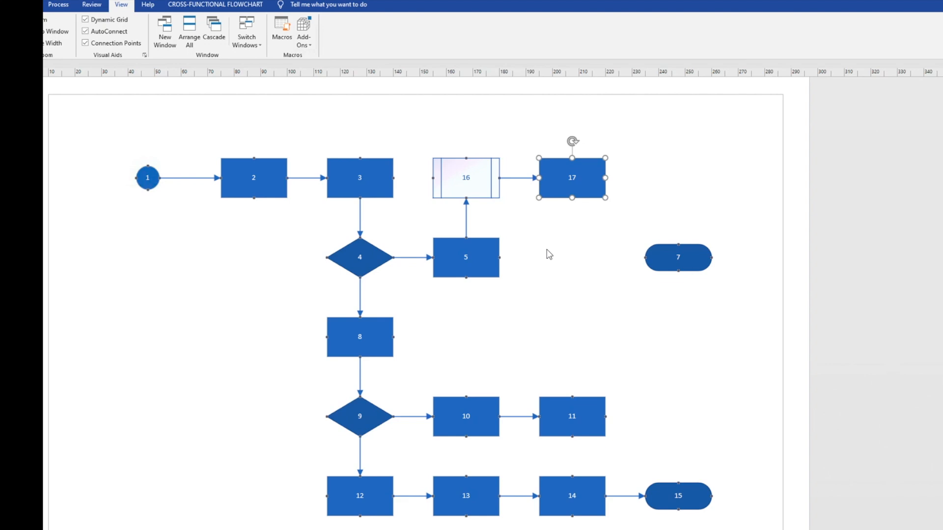
mouse_move(556, 288)
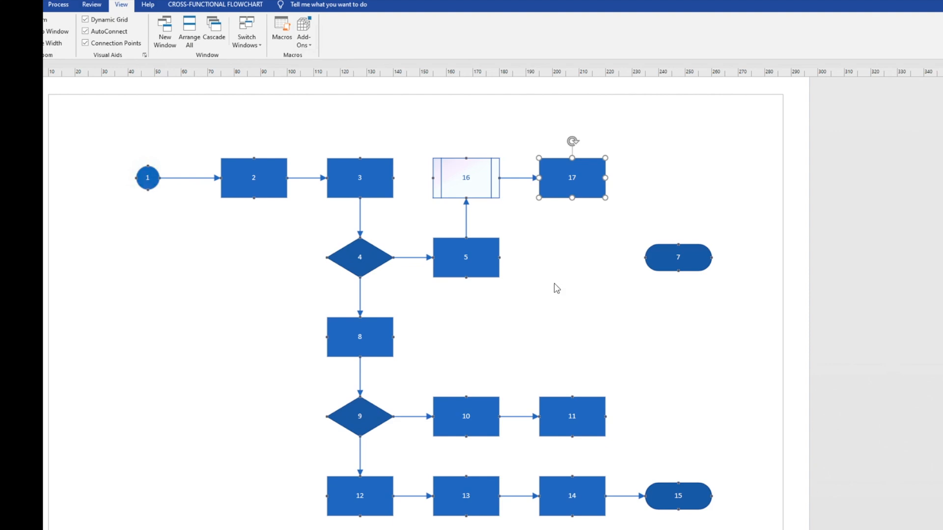